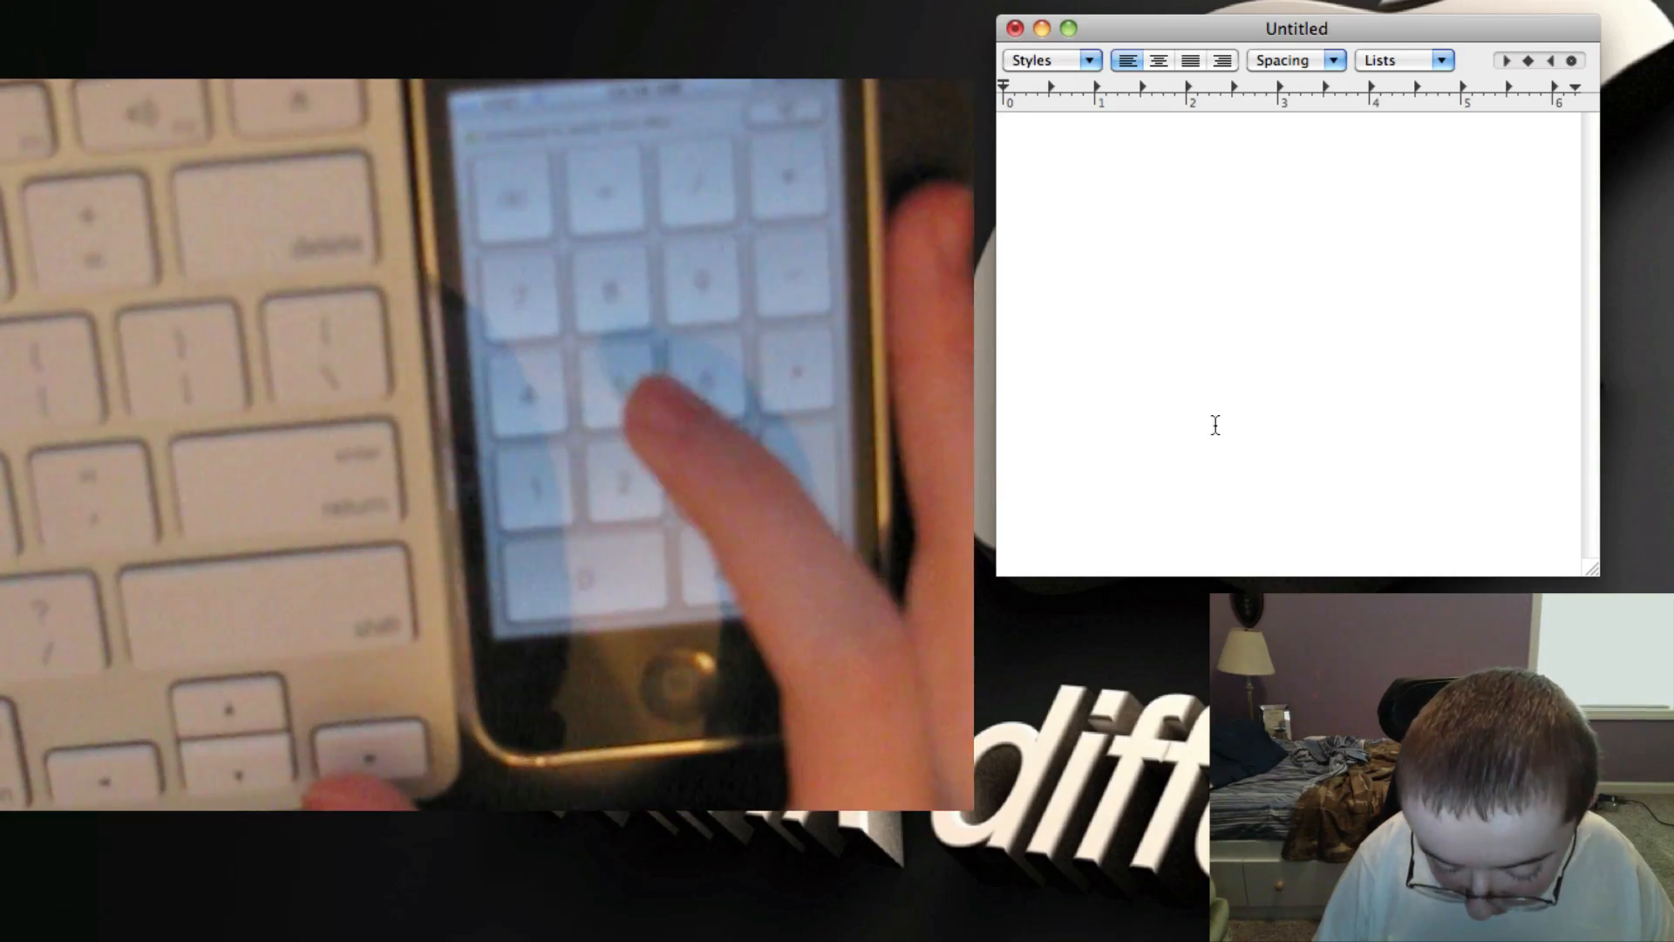
Enter 56255121, then 551548415 and '+', into the untitled TextEdit document from the iPhone numpad.
{"action": "type", "text": "56255121"}
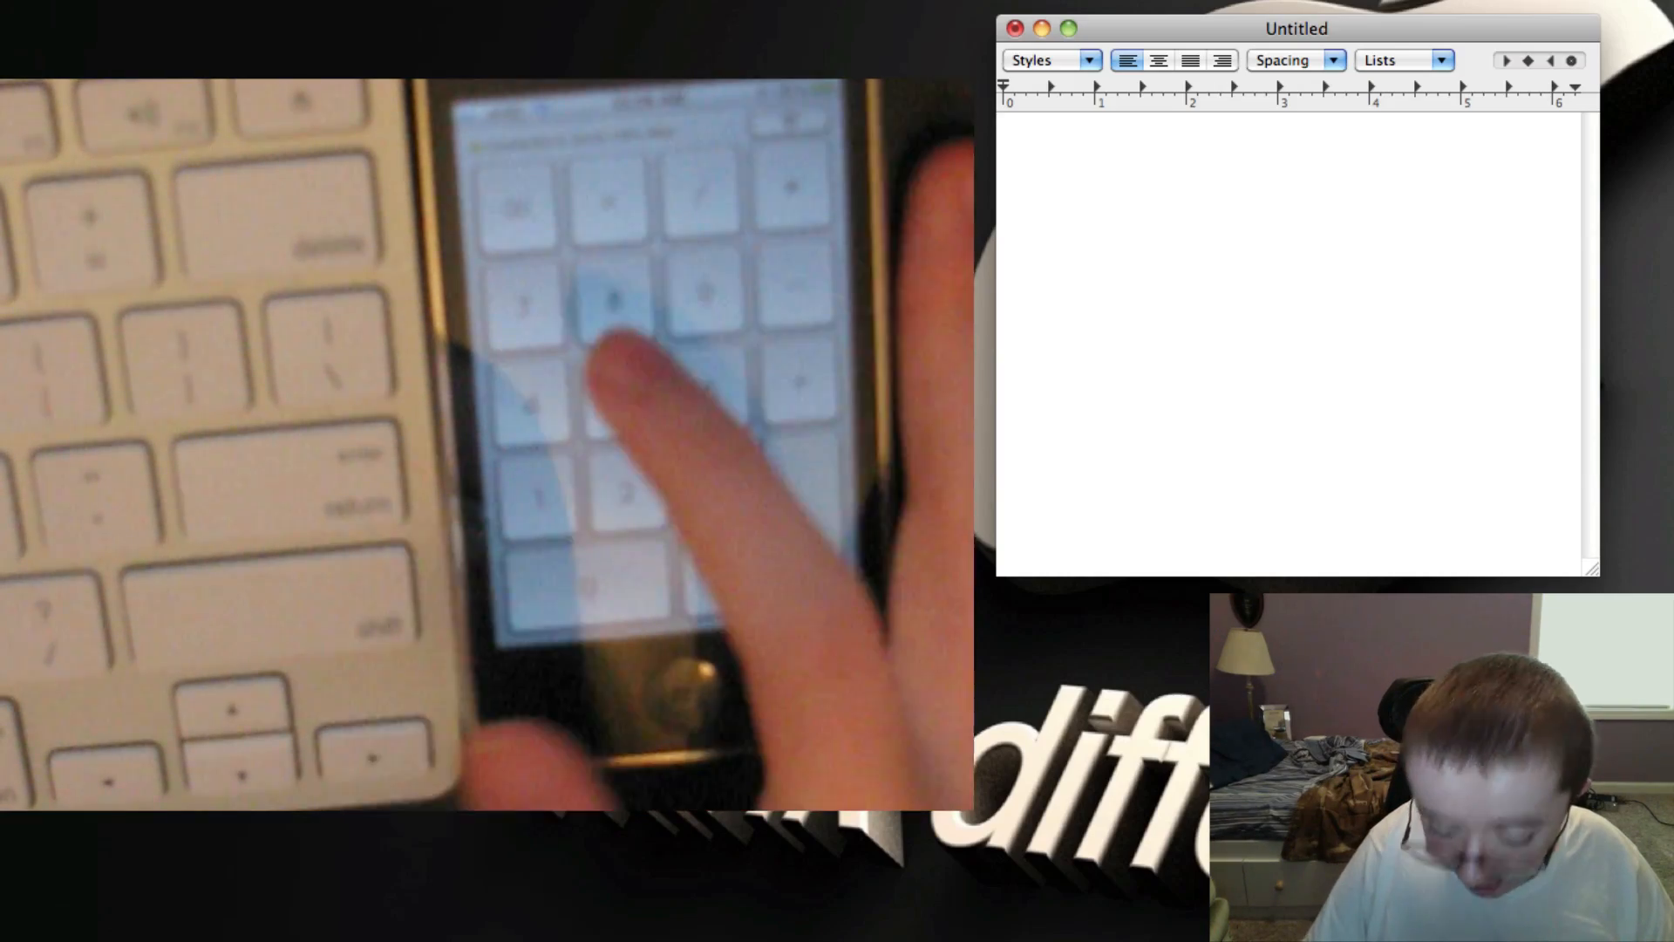
{"action": "type", "text": "551548415"}
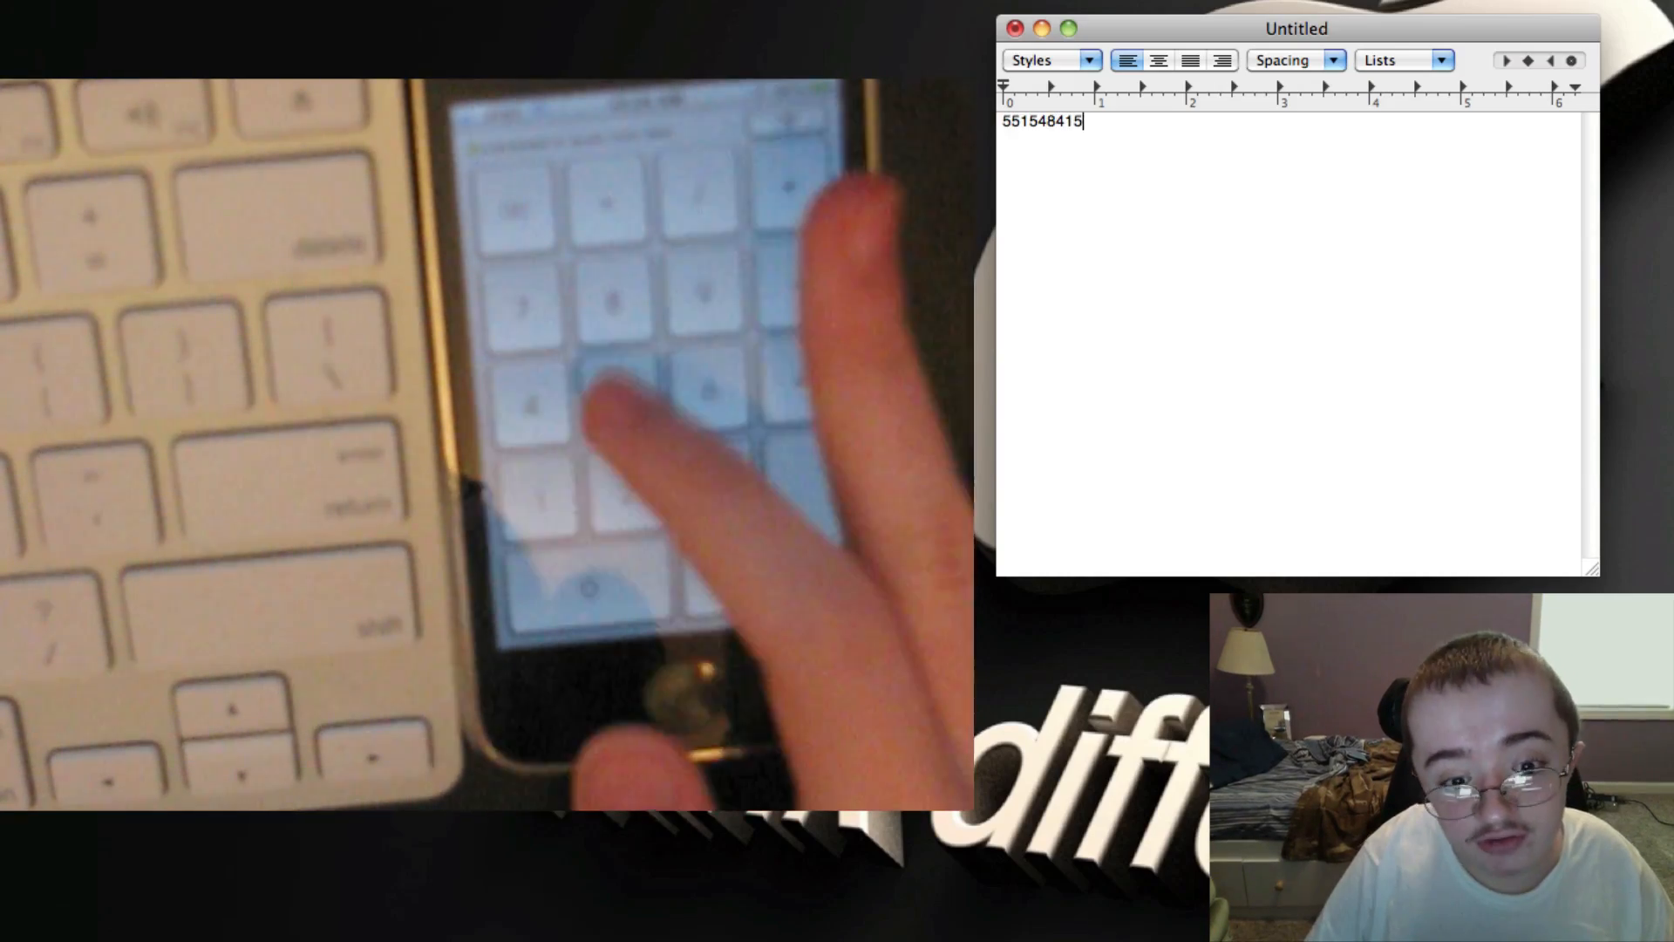
{"action": "type", "text": "+"}
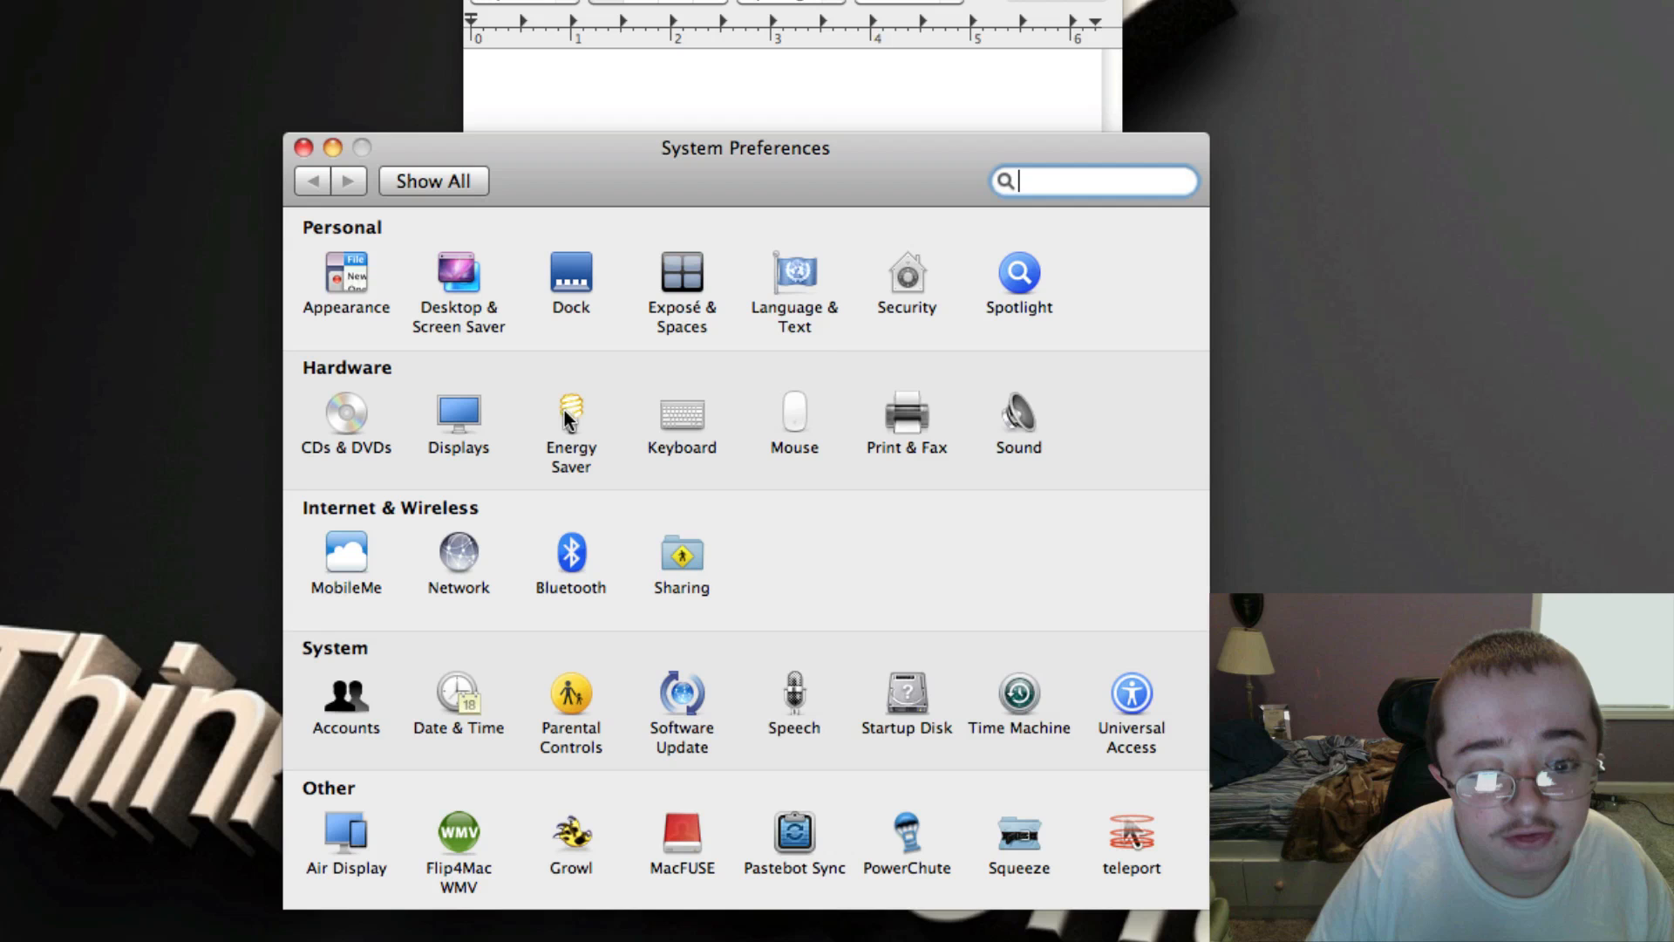
Show the System Preferences overview of all preference panes.
{"action": "left_click", "coordinate": [458, 562]}
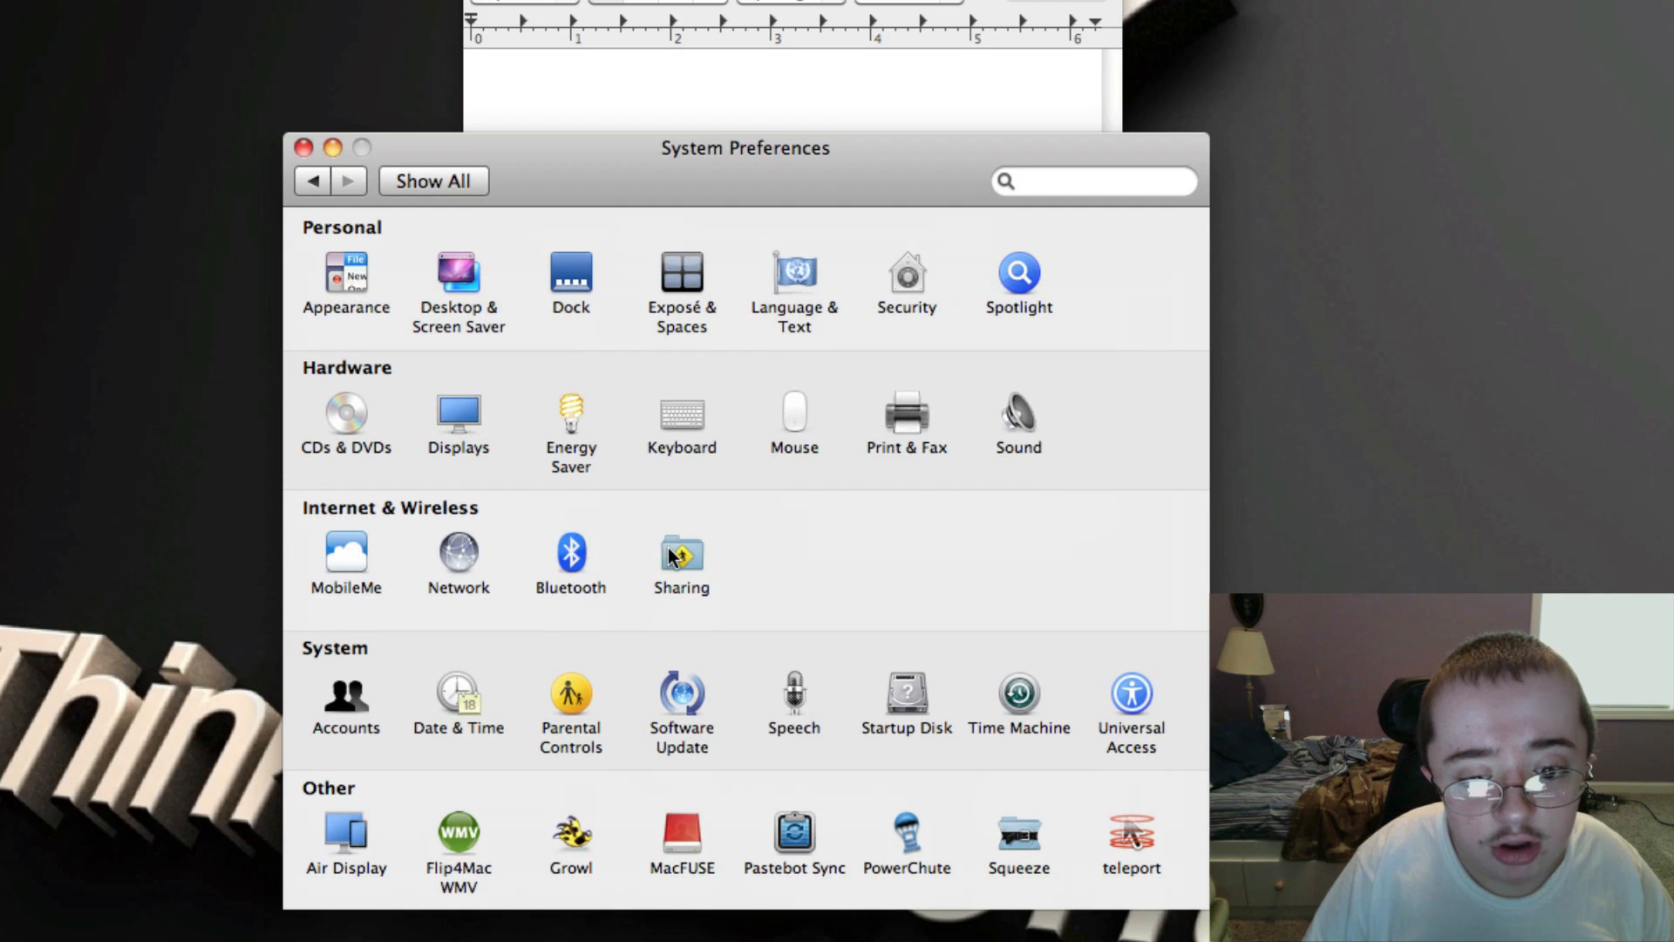
Select Screen Sharing in the Sharing pane and confirm the VNC password access option.
{"action": "left_click", "coordinate": [681, 556]}
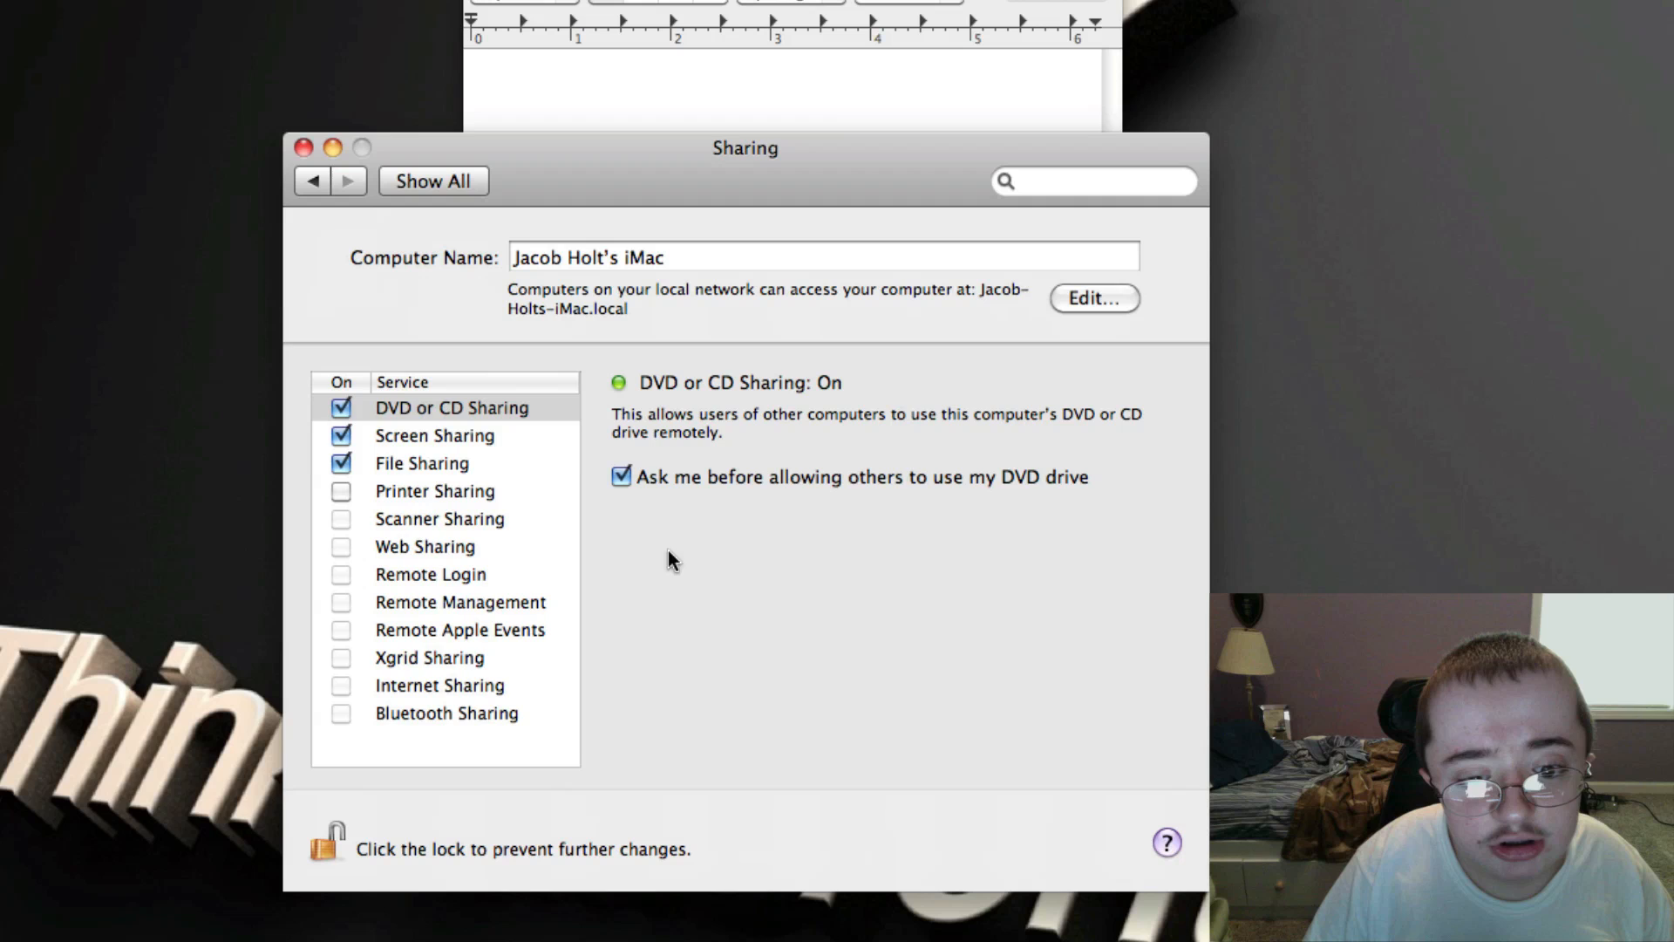
{"action": "left_click", "coordinate": [434, 435]}
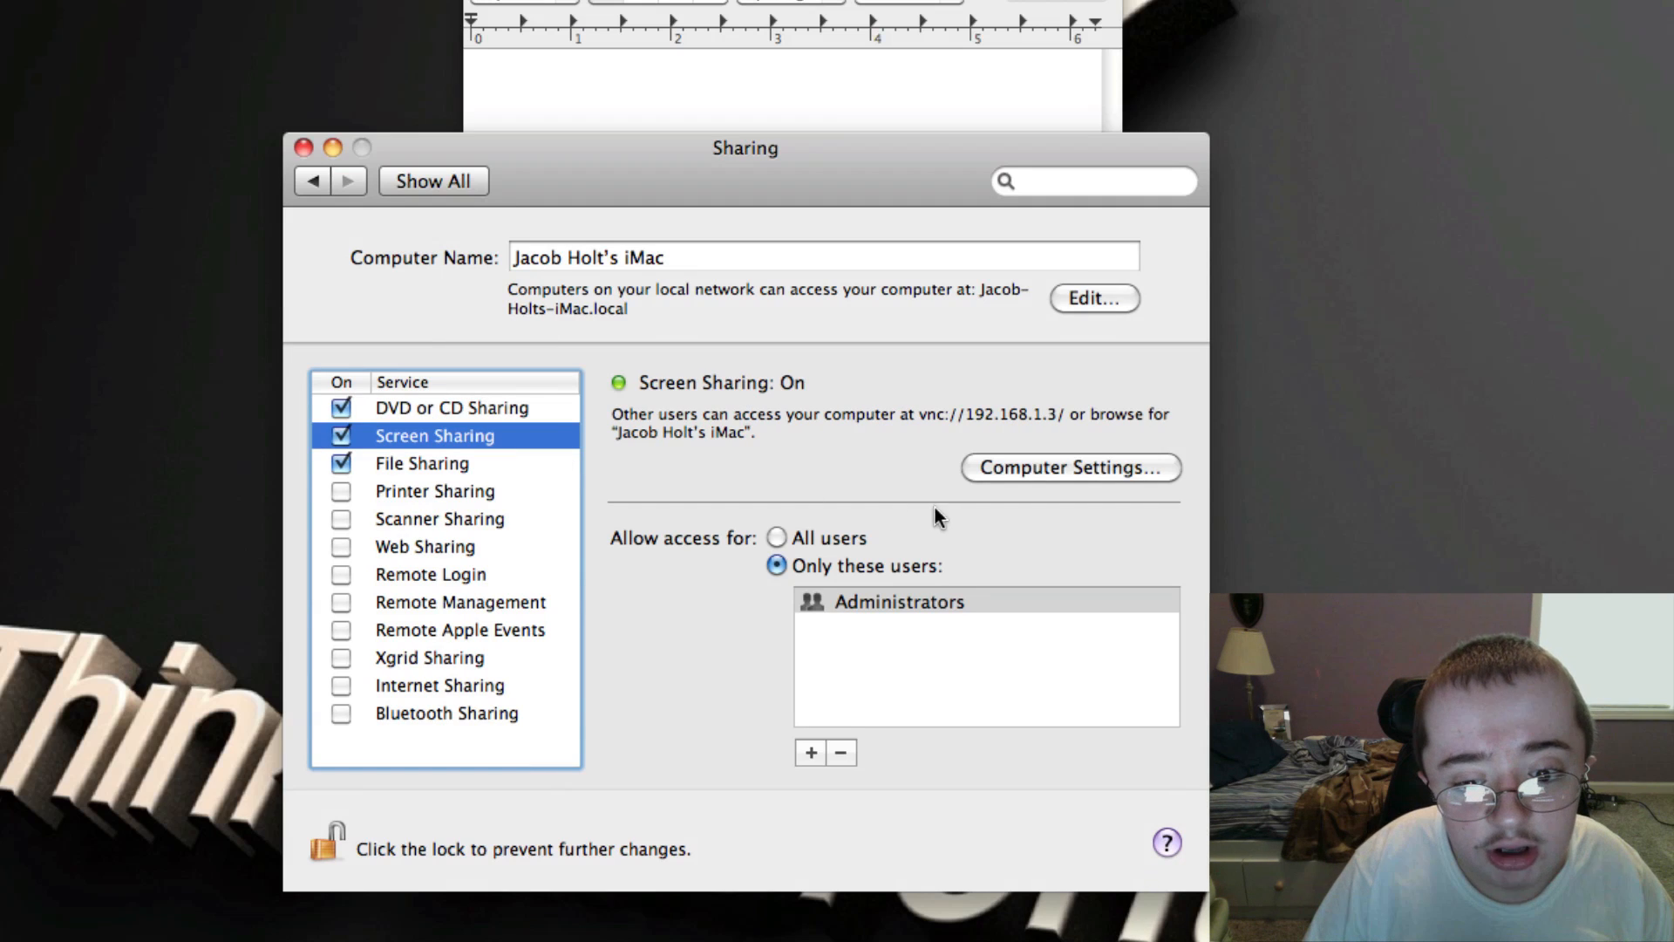
{"action": "mouse_move", "coordinate": [914, 552]}
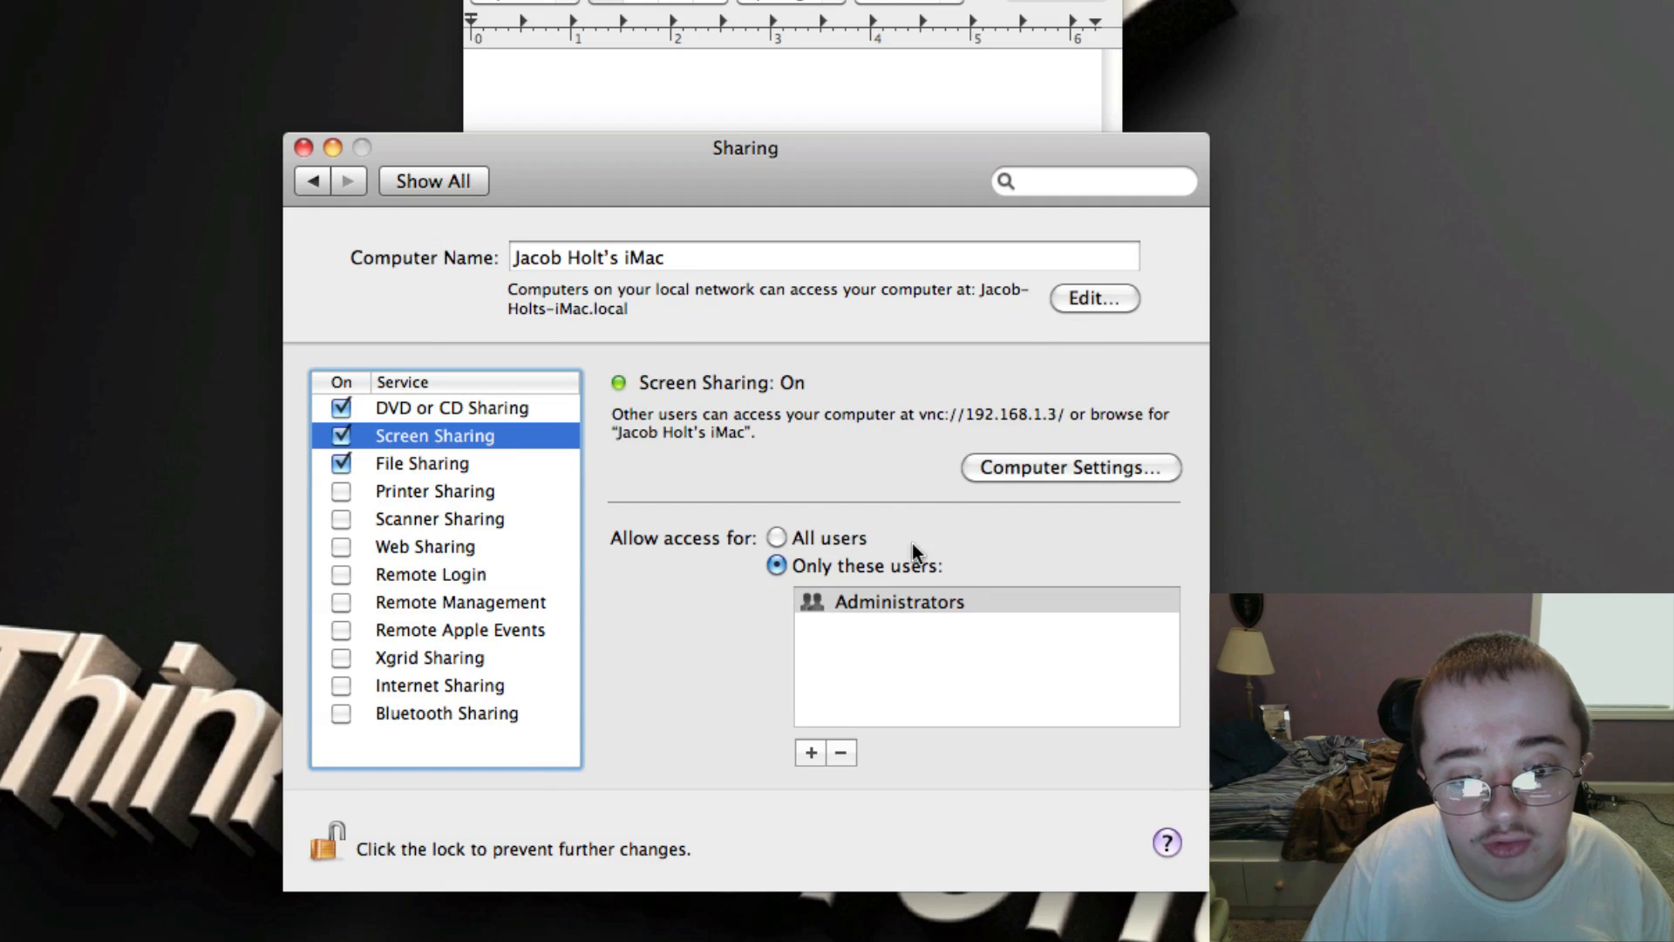
{"action": "mouse_move", "coordinate": [577, 414]}
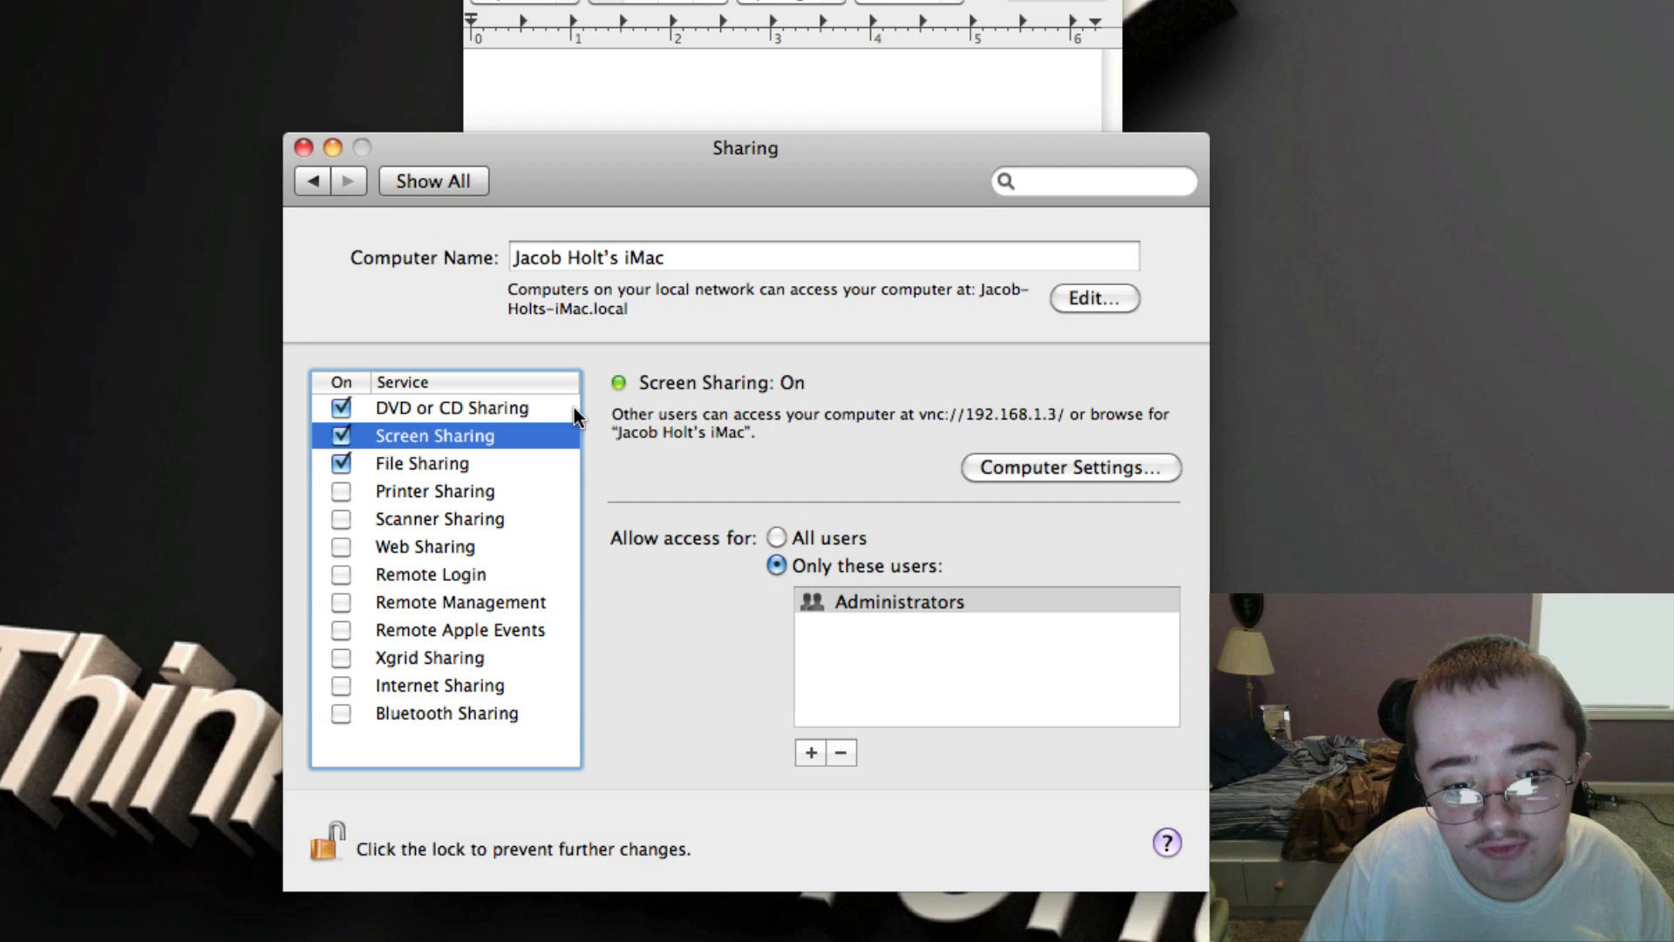
{"action": "mouse_move", "coordinate": [333, 452]}
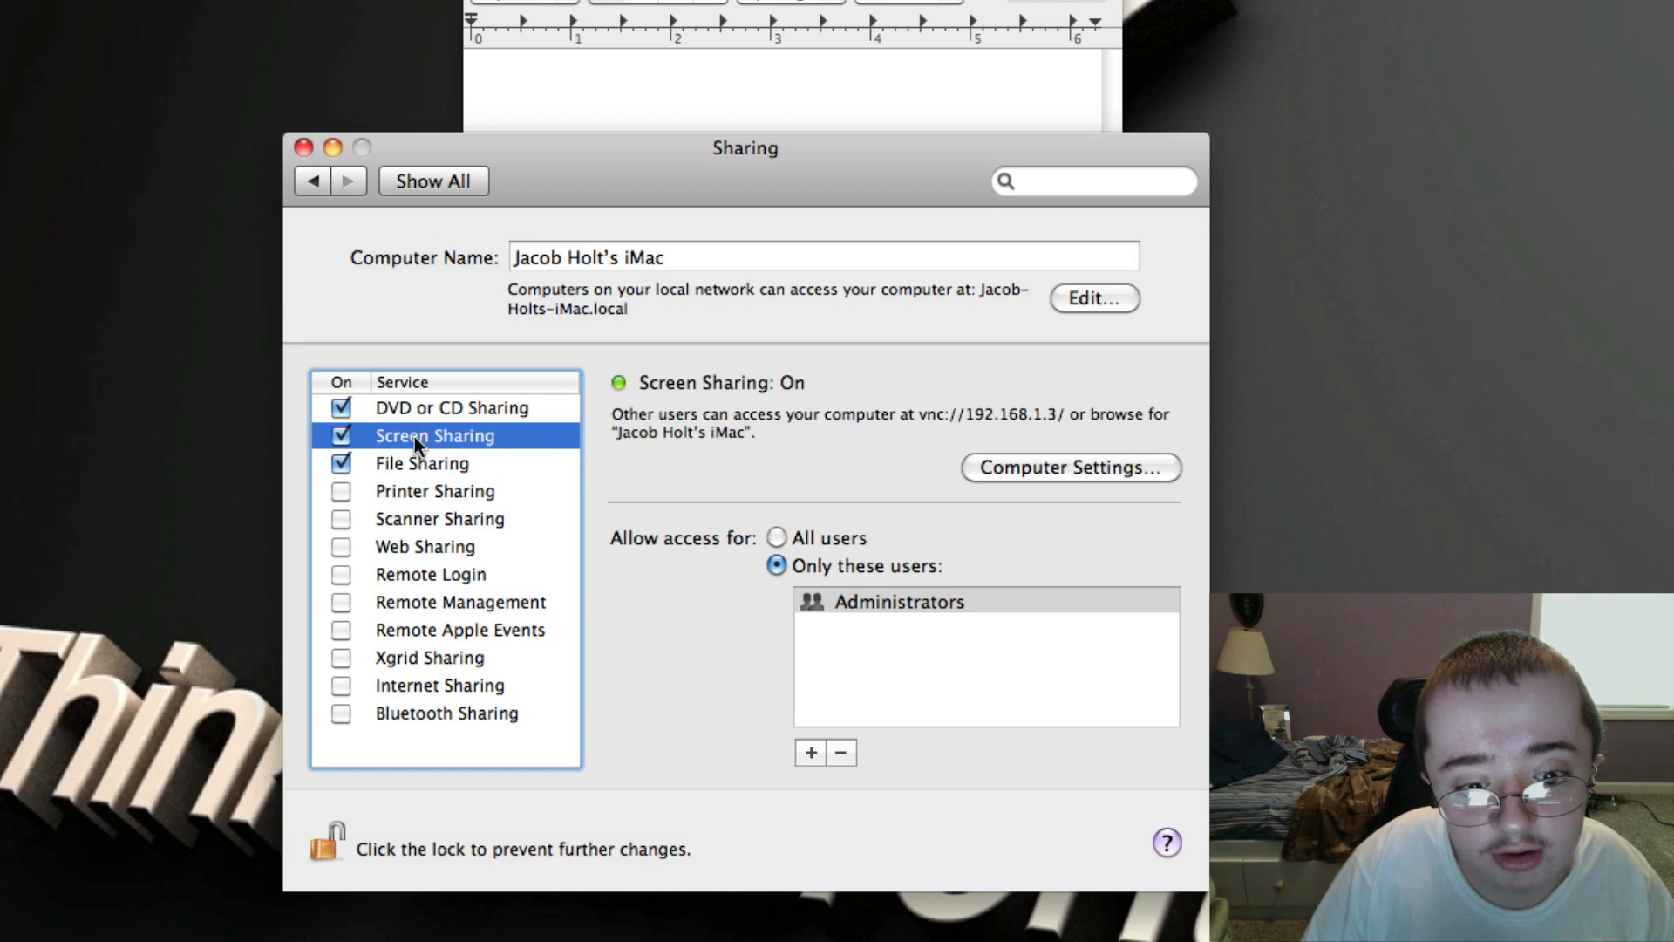
{"action": "mouse_move", "coordinate": [1032, 450]}
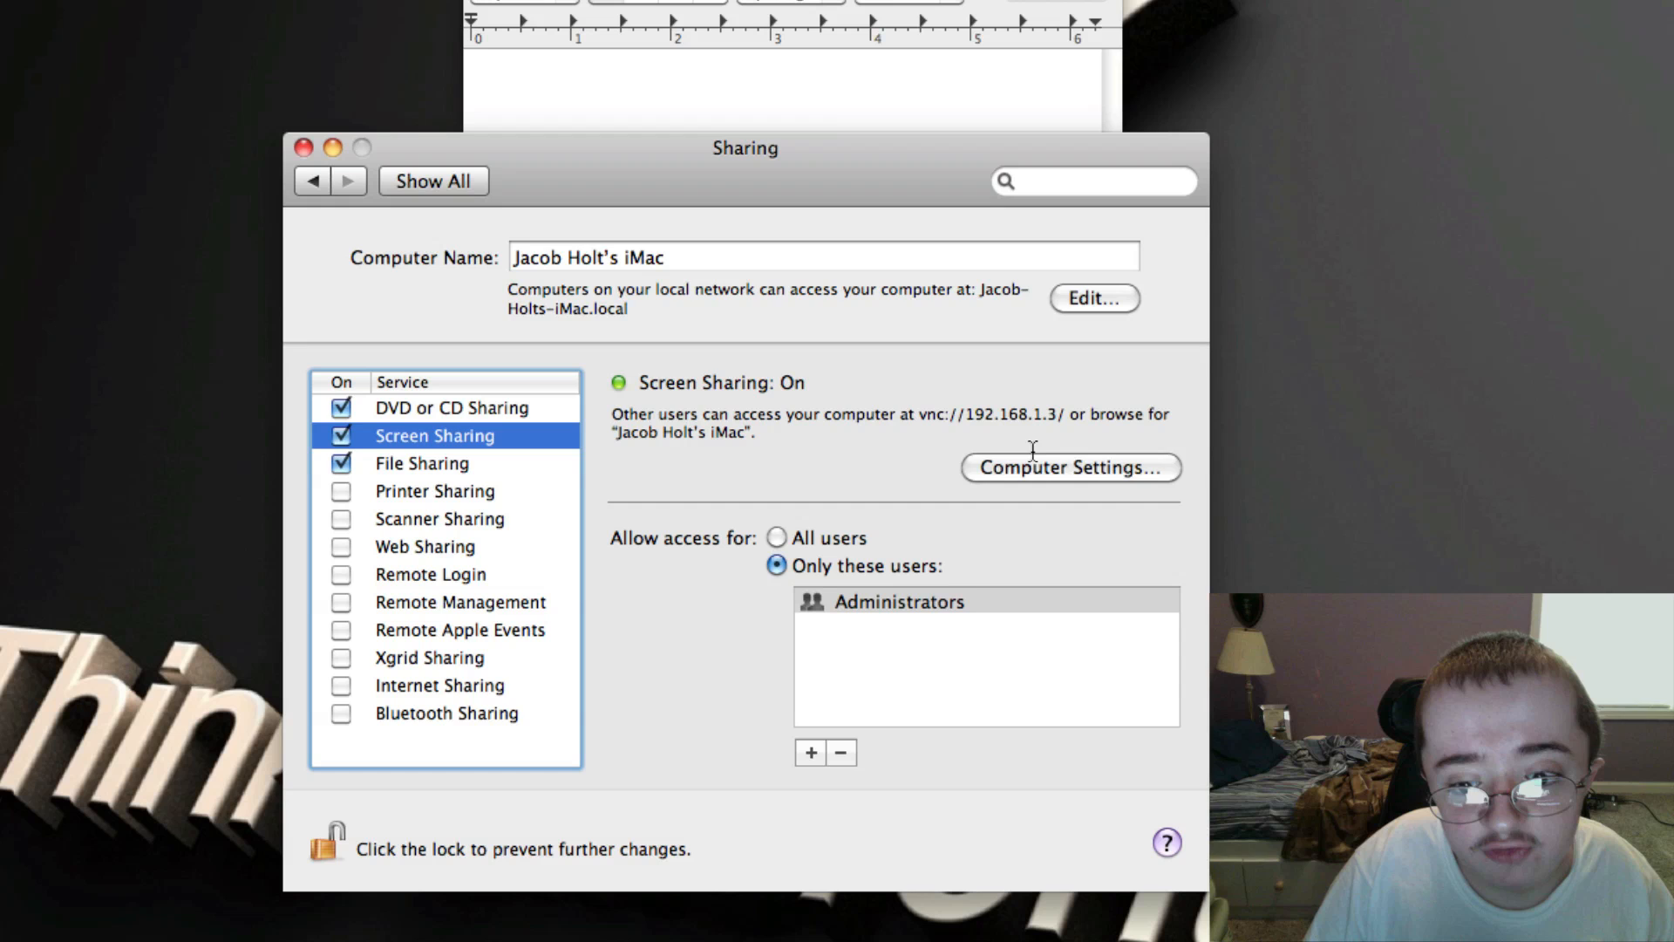
{"action": "left_click", "coordinate": [1069, 466]}
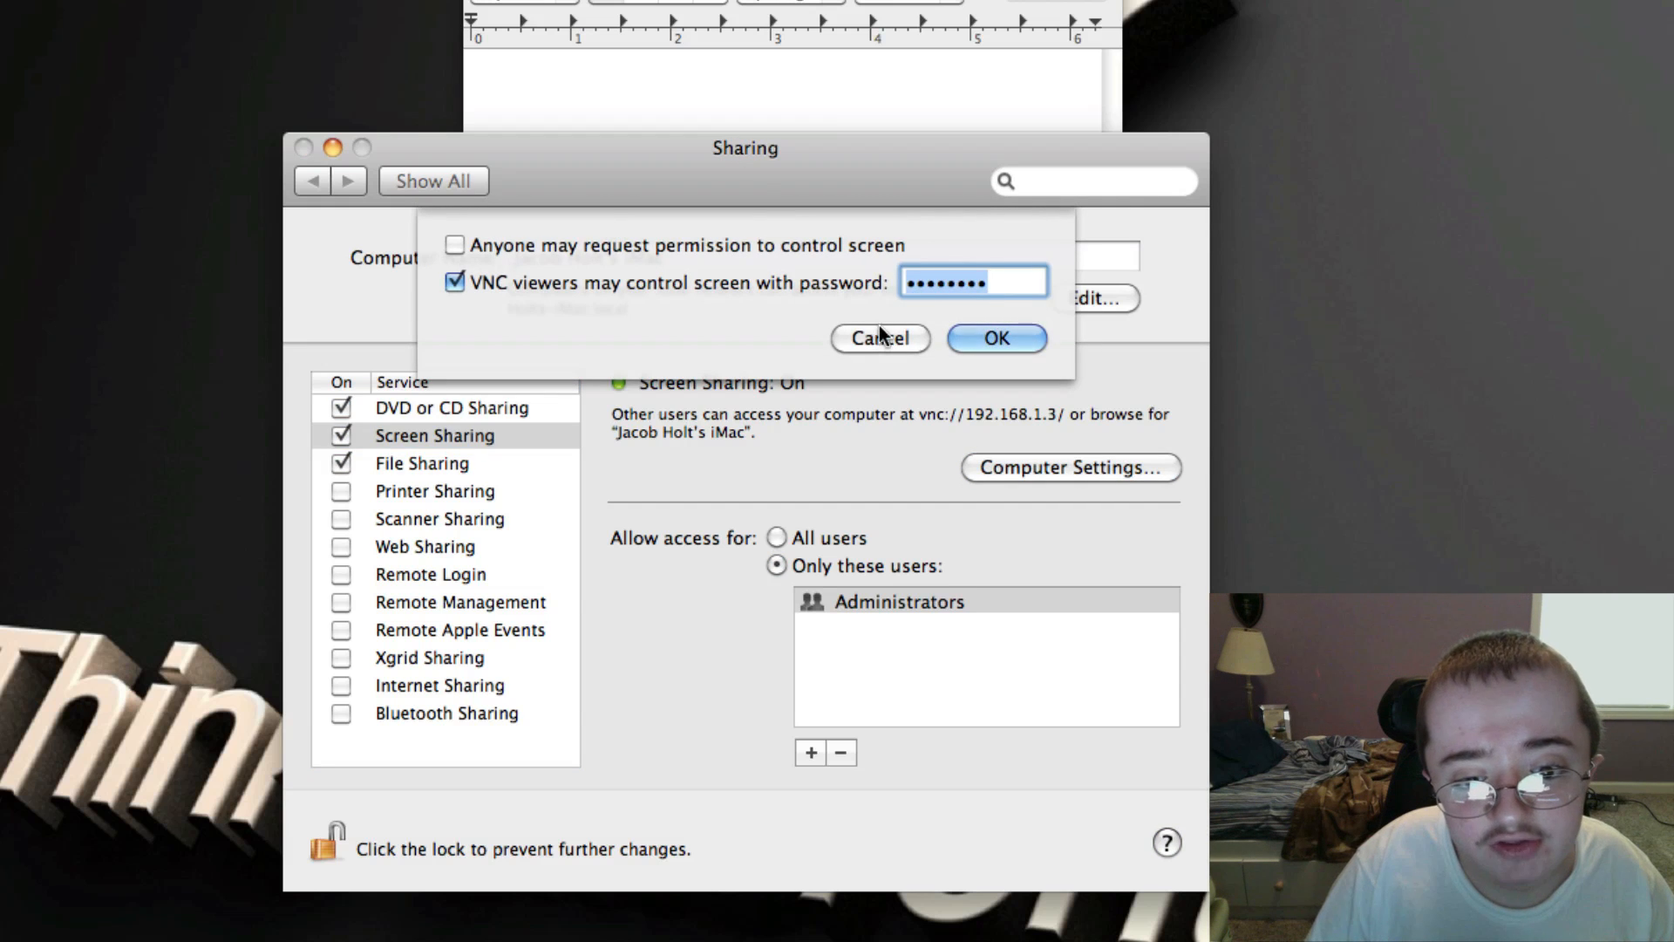
{"action": "left_click", "coordinate": [994, 338]}
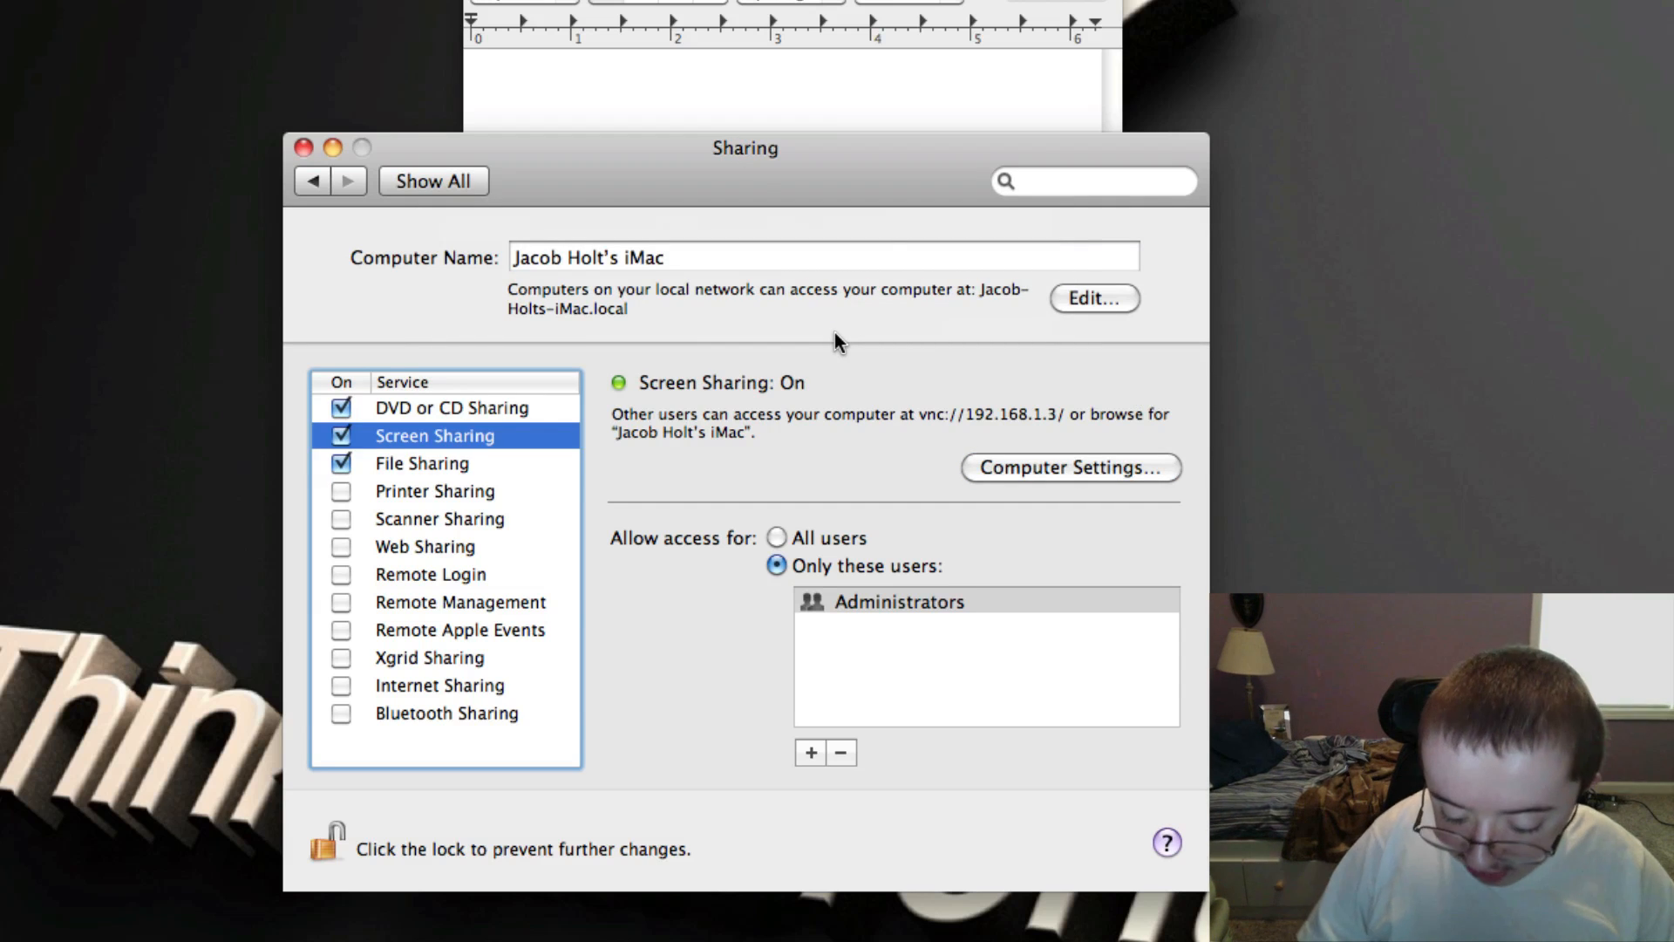